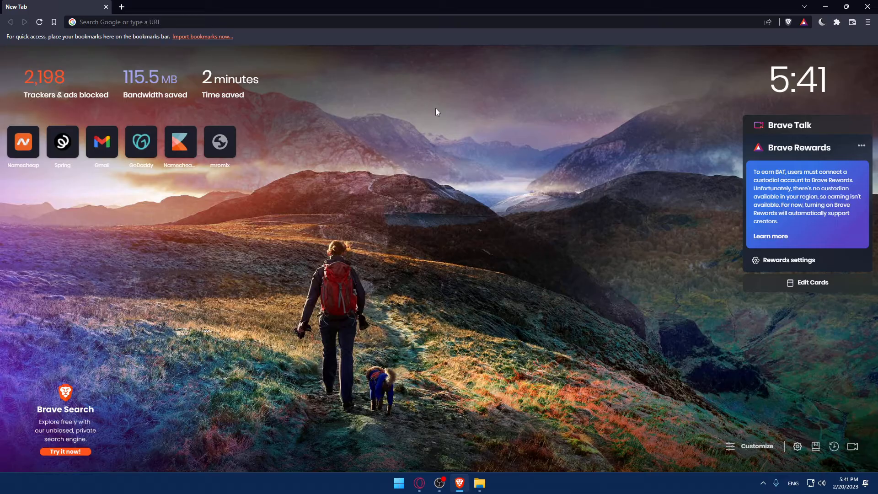
{"action": "mouse_move", "coordinate": [296, 98]}
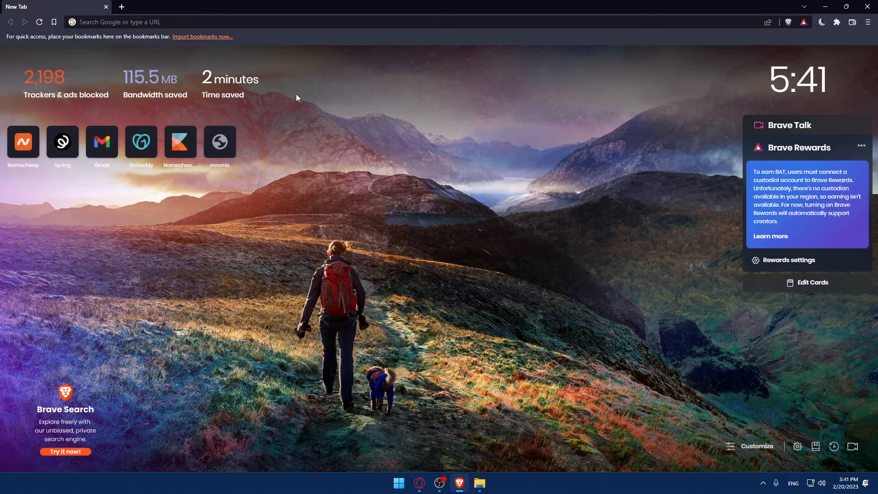
{"action": "mouse_move", "coordinate": [350, 182]}
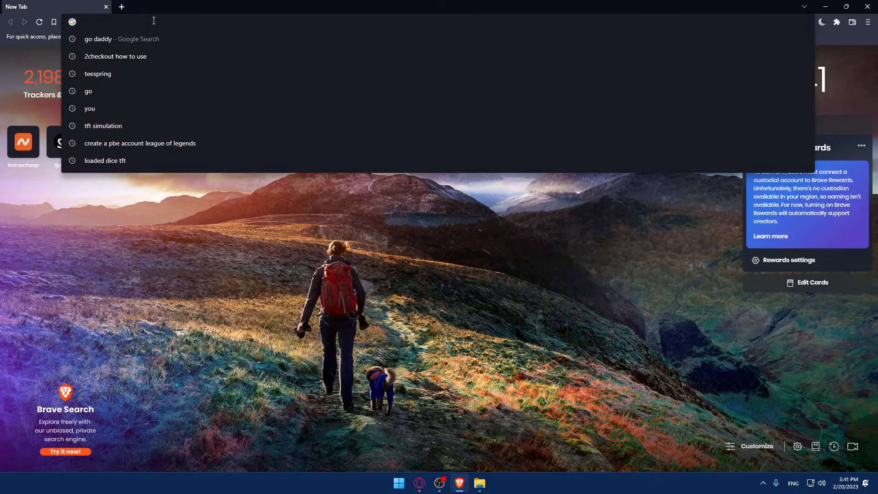
- Go to godaddy.com in the Brave address bar
{"action": "type", "text": "godaddy.com"}
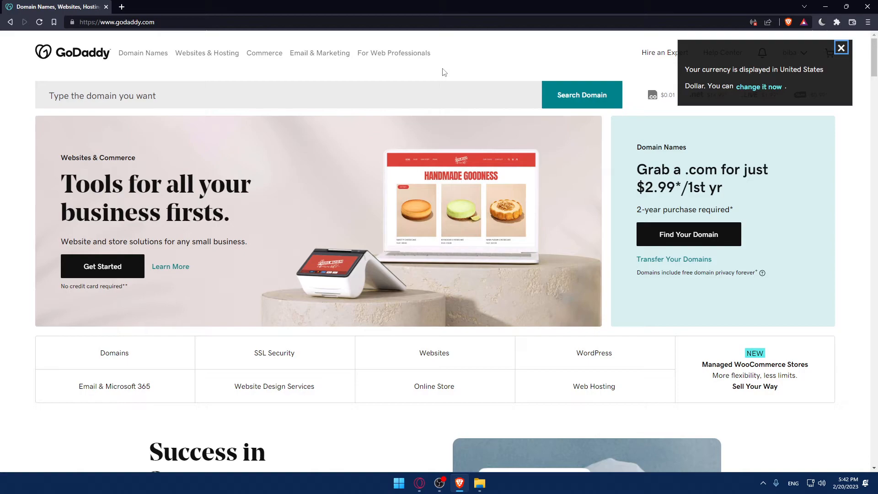
- Dismiss the USD currency notice and check the footer's United States - English region selector
{"action": "left_click", "coordinate": [840, 48]}
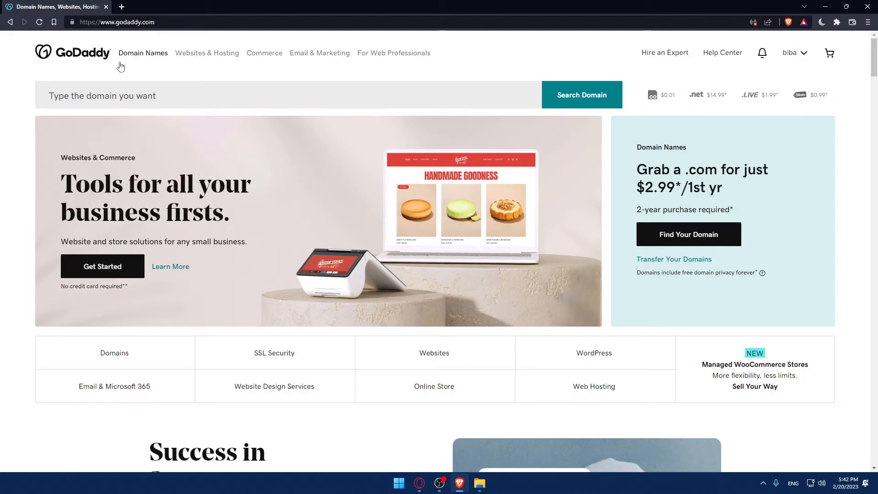
{"action": "scroll", "scroll_direction": "down", "scroll_amount": 3}
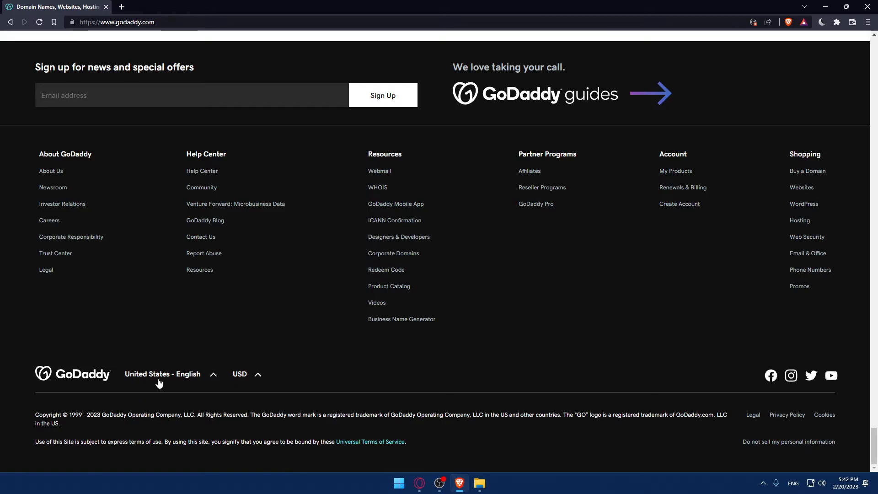
{"action": "left_click", "coordinate": [163, 374]}
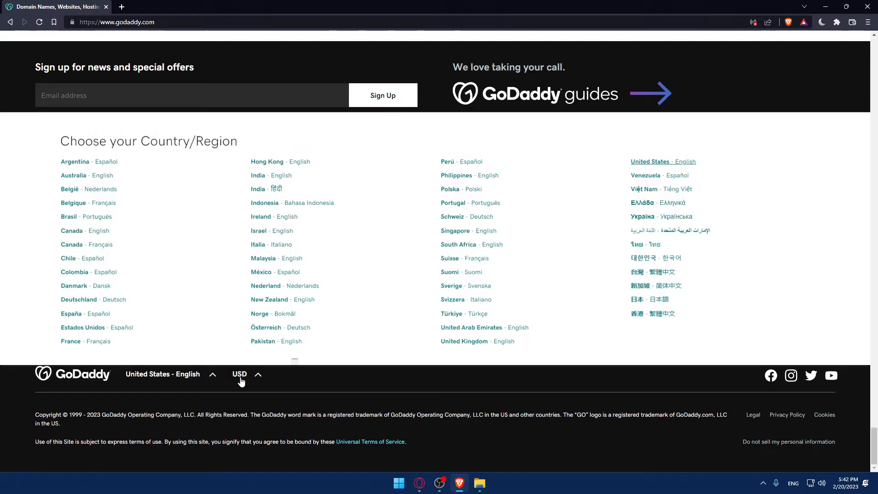
{"action": "scroll", "scroll_direction": "up", "scroll_amount": 3}
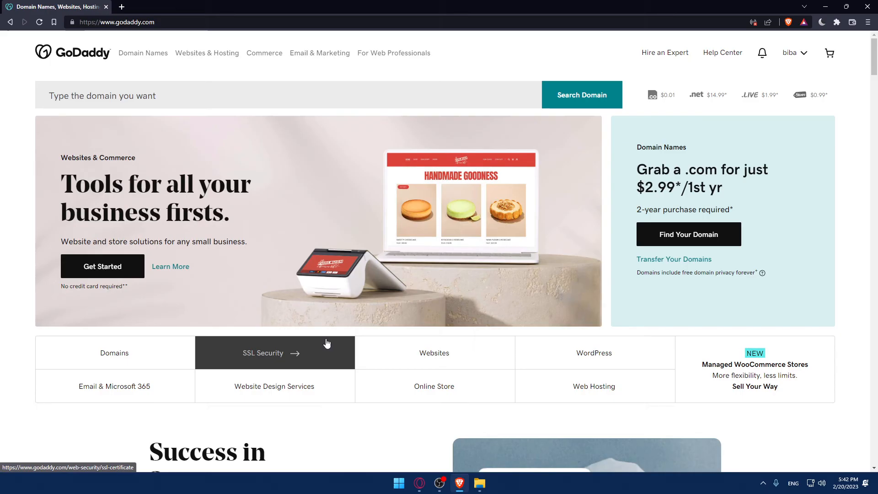
{"action": "mouse_move", "coordinate": [768, 65]}
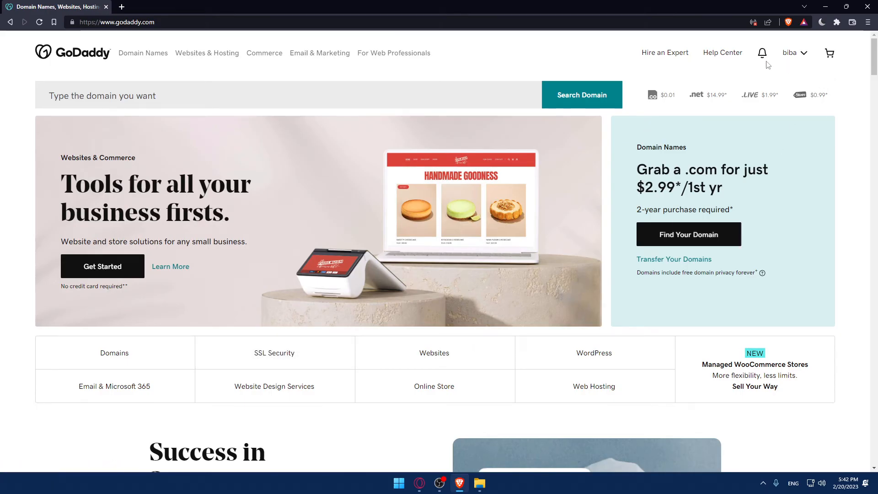
- Show the account dropdown at the top right, with products, renewals, billing and settings
{"action": "left_click", "coordinate": [792, 53]}
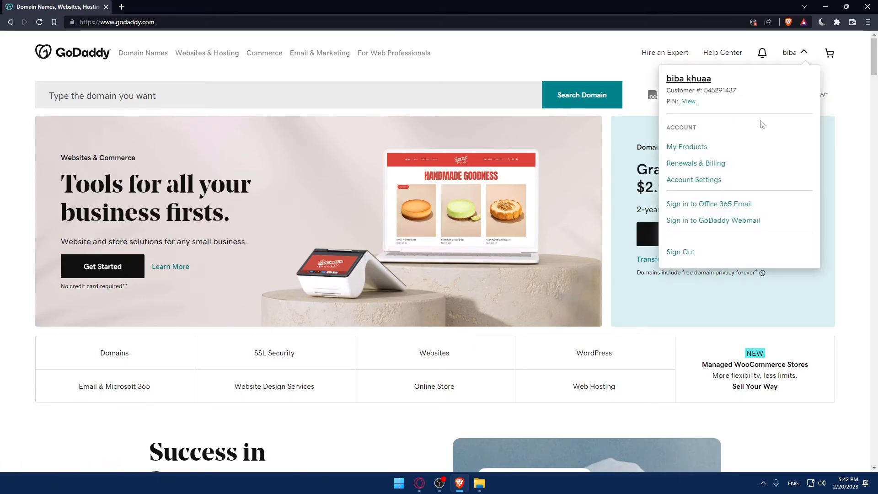
{"action": "mouse_move", "coordinate": [726, 127]}
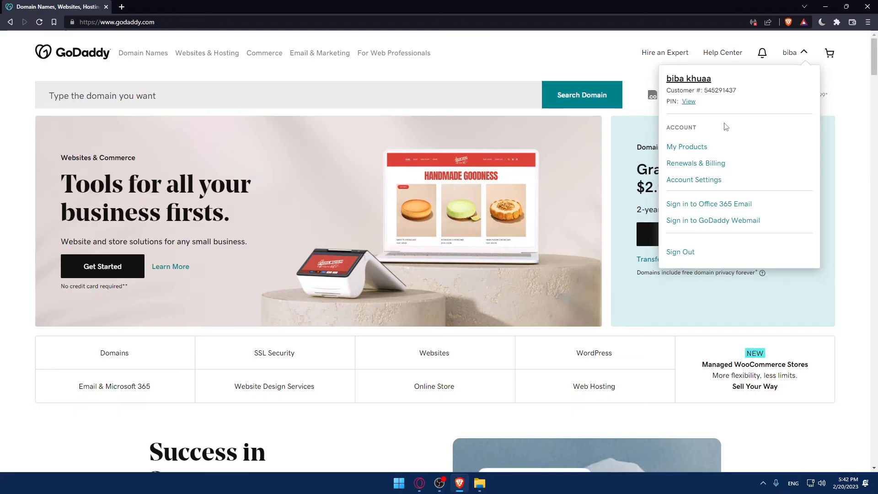
{"action": "mouse_move", "coordinate": [723, 139]}
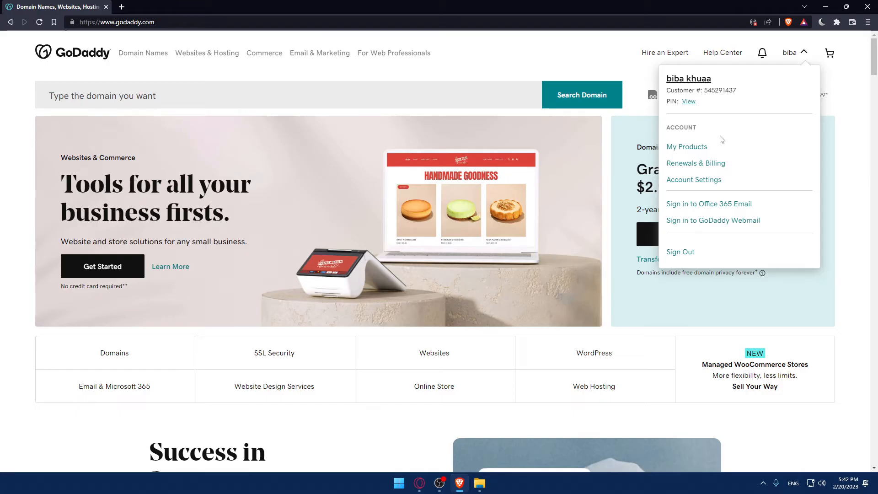
{"action": "mouse_move", "coordinate": [783, 69]}
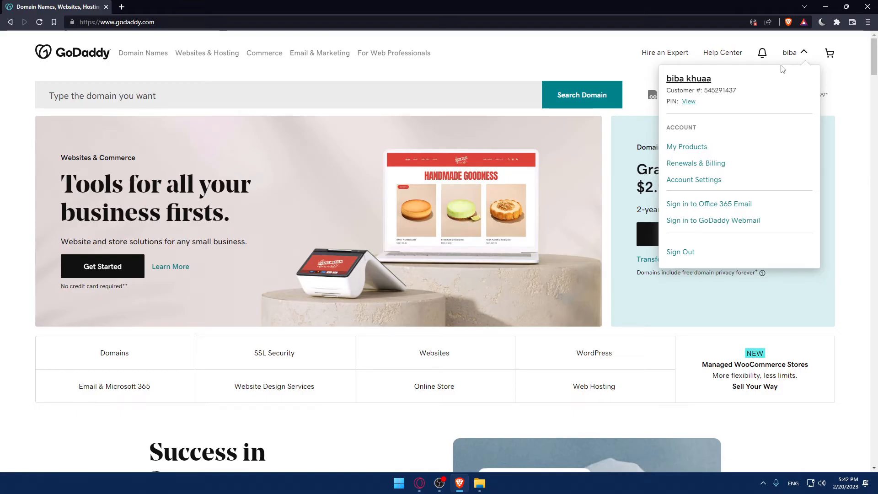
{"action": "left_click", "coordinate": [803, 53]}
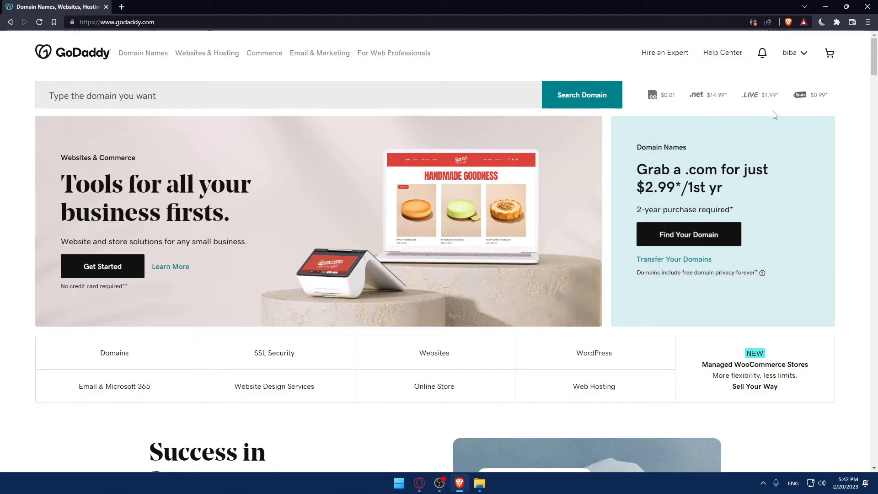
{"action": "mouse_move", "coordinate": [424, 217]}
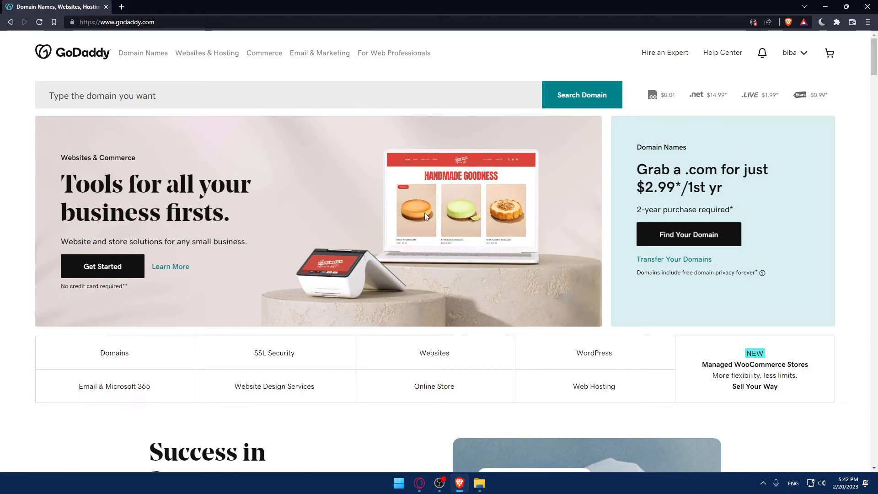
{"action": "mouse_move", "coordinate": [790, 59]}
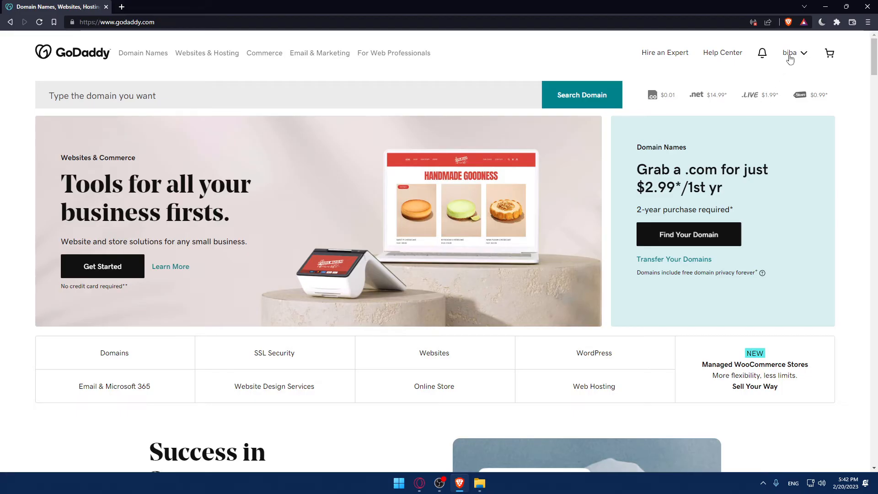
{"action": "left_click", "coordinate": [790, 52]}
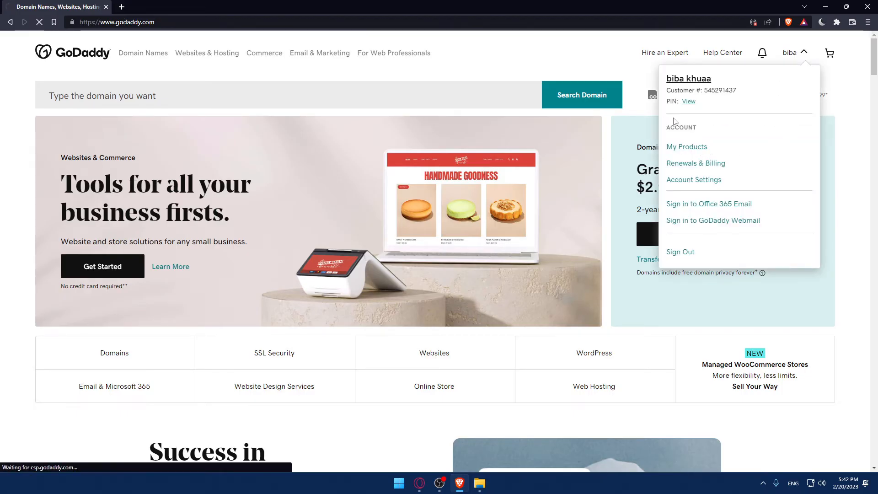
- In My Products, collapse Domains and expand Websites + Marketing to manage the mromix.com trial
{"action": "left_click", "coordinate": [686, 147]}
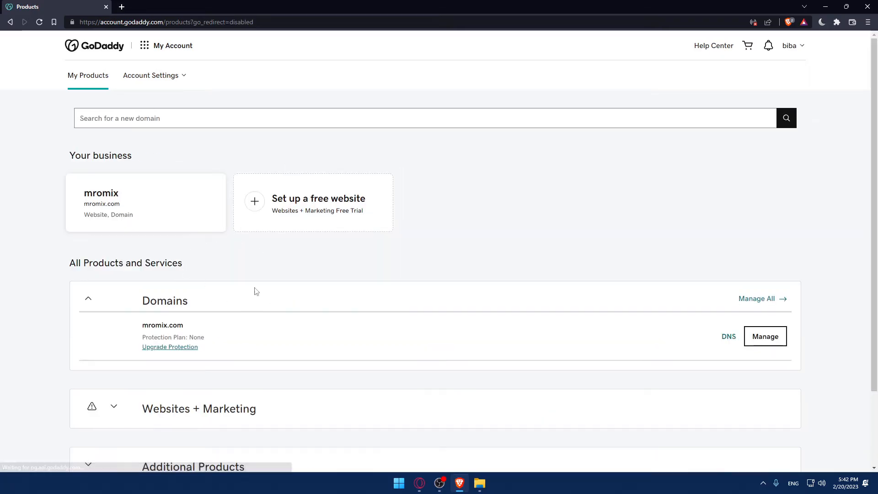
{"action": "left_click", "coordinate": [88, 298]}
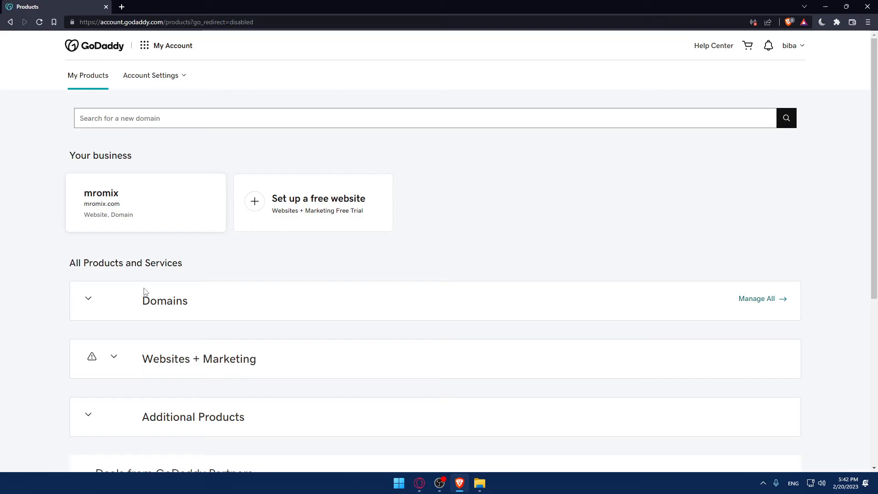
{"action": "scroll", "scroll_direction": "down", "scroll_amount": 3}
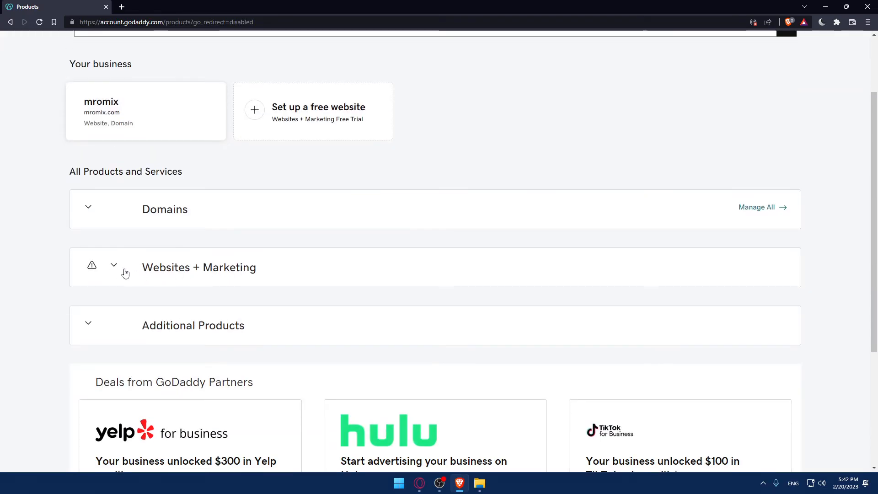
{"action": "left_click", "coordinate": [114, 265]}
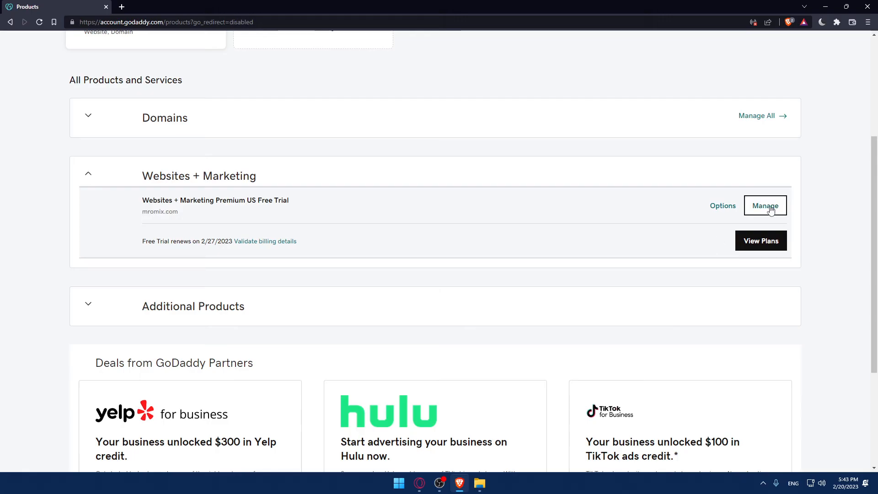
{"action": "left_click", "coordinate": [766, 205]}
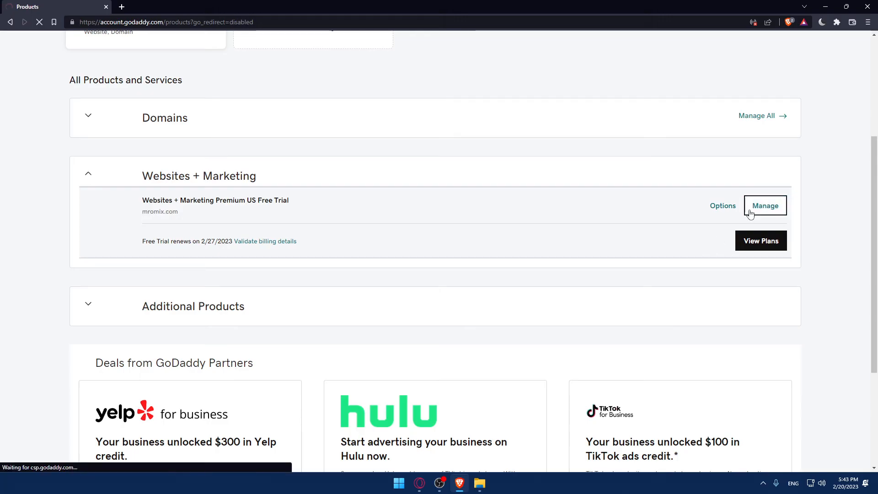
- Load the mromix.com website dashboard with its free trial banner and setup checklist
{"action": "left_click", "coordinate": [765, 205]}
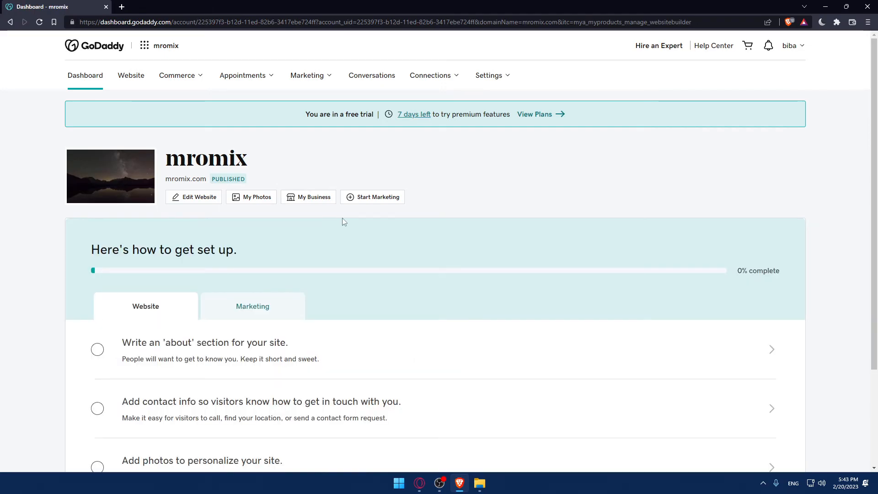
{"action": "mouse_move", "coordinate": [199, 200]}
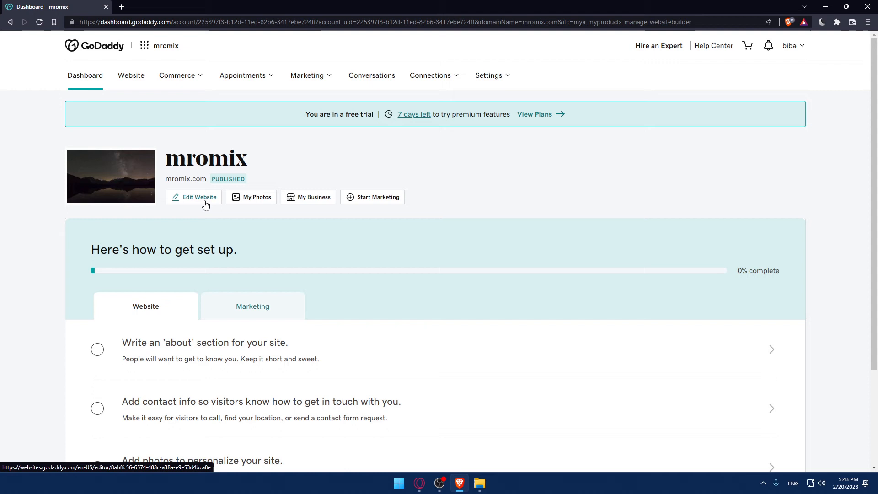
- Edit the mromix website to view its Launching Soon page, then switch to a blank tab
{"action": "left_click", "coordinate": [199, 197]}
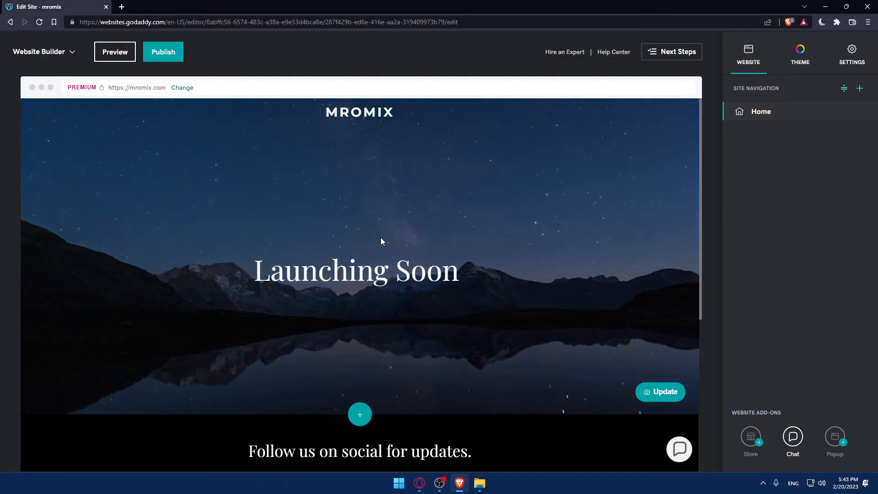
{"action": "scroll", "scroll_direction": "down", "scroll_amount": 3}
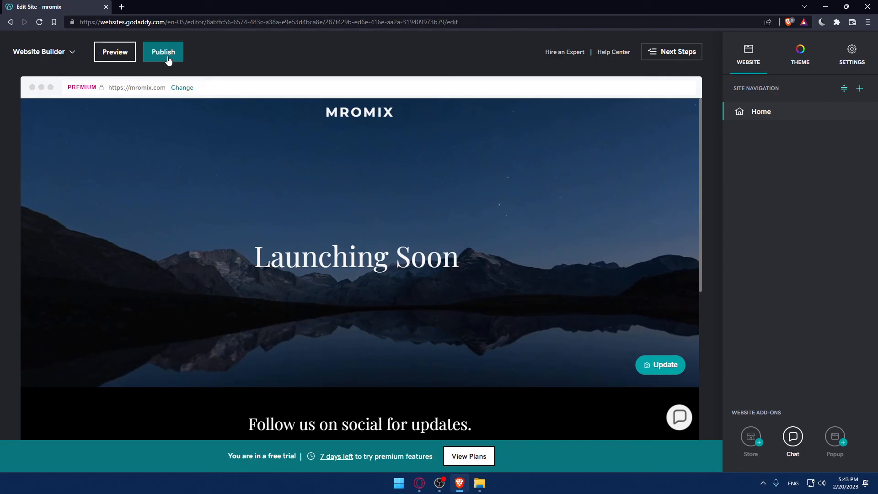
{"action": "mouse_move", "coordinate": [146, 37]}
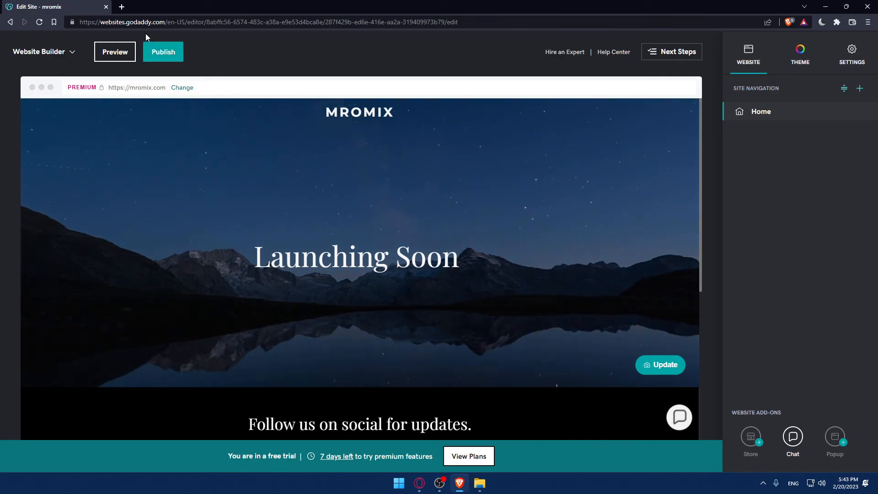
{"action": "left_click", "coordinate": [120, 7]}
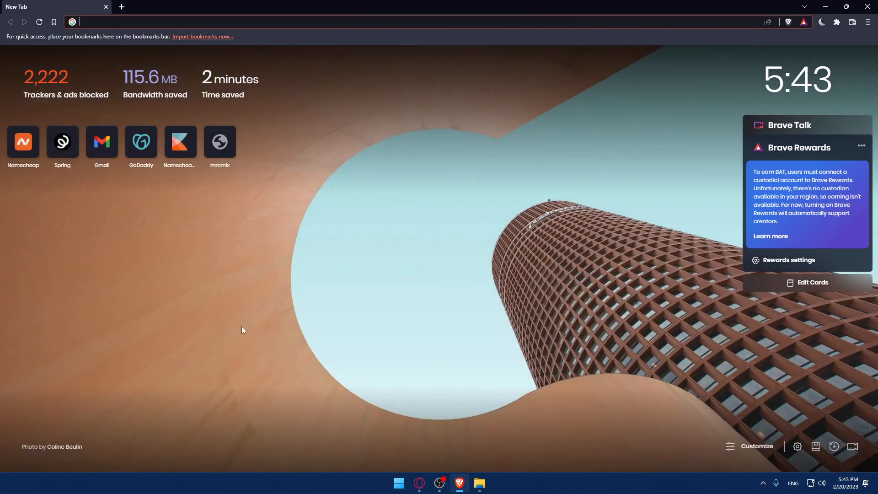